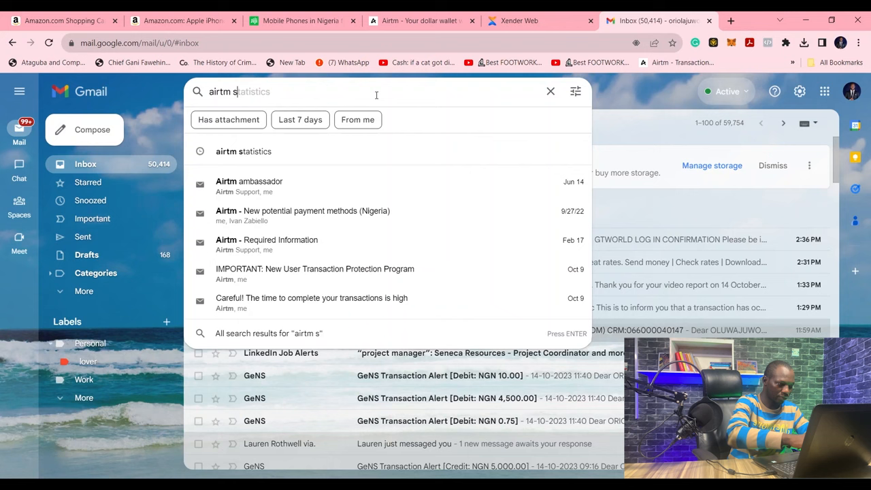
# Step: Search Gmail for 'airtm statistics'
pyautogui.write('ta')
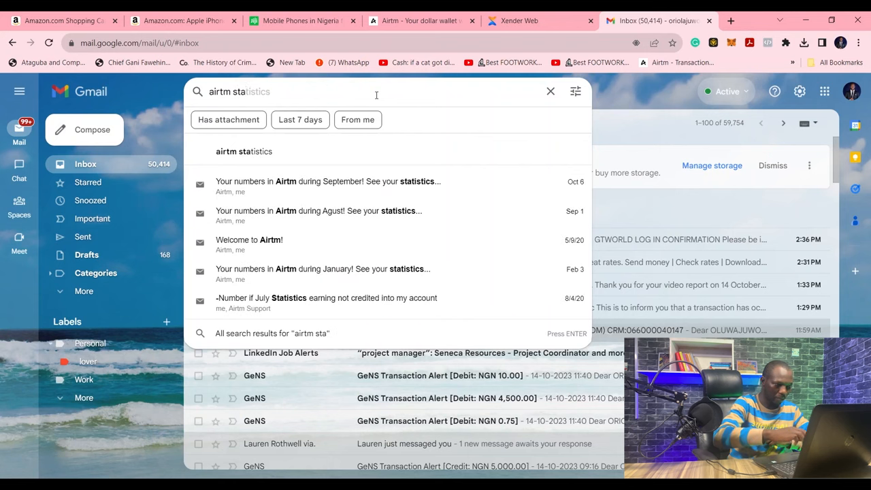
pyautogui.moveTo(426, 94)
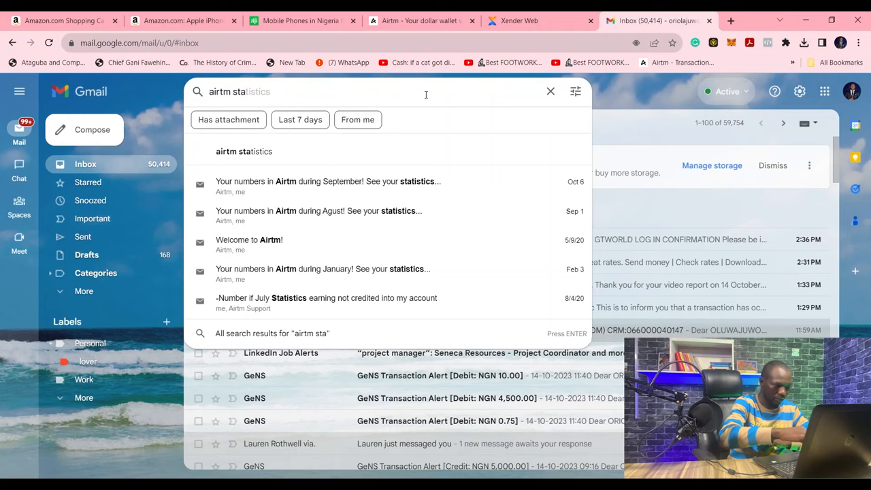
pyautogui.press('Enter')
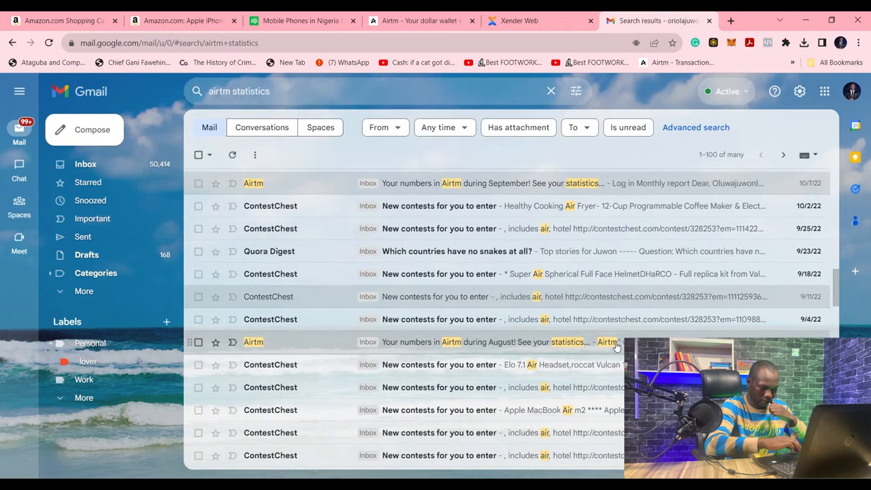
# Step: Open the 'Your numbers in Airtm during August!' email and scroll to its statistics boxes
pyautogui.click(490, 342)
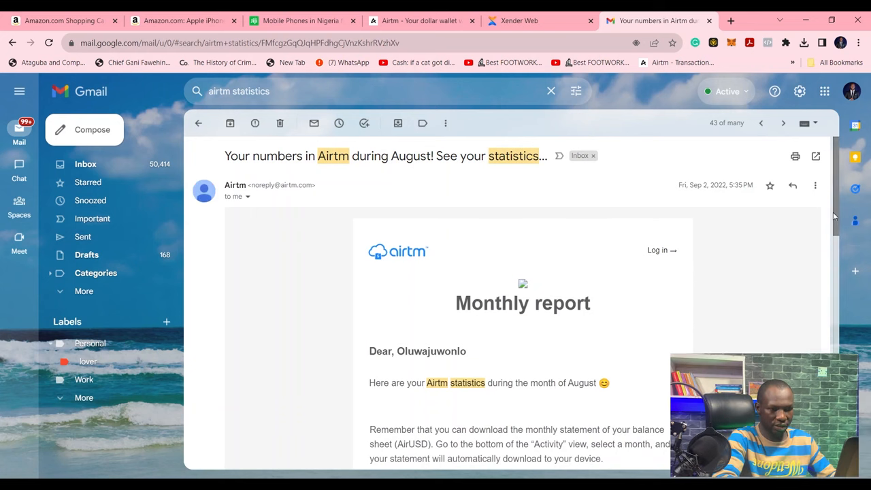
pyautogui.scroll(-3)
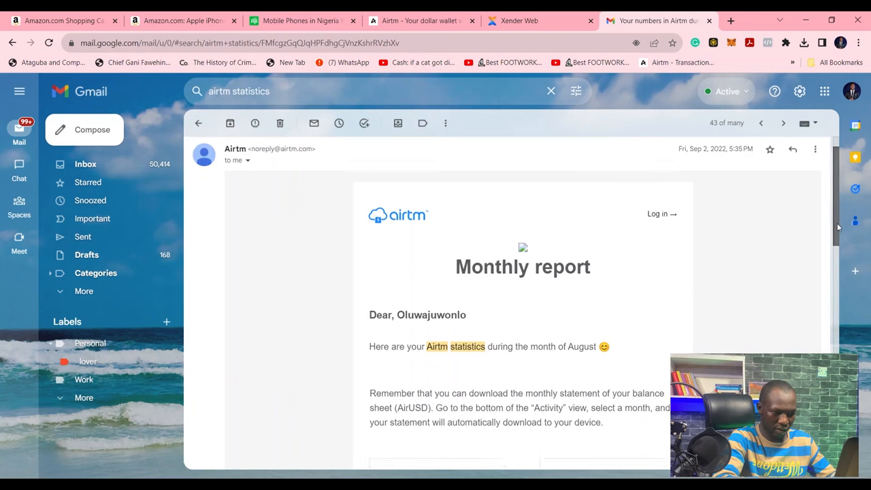
pyautogui.scroll(-3)
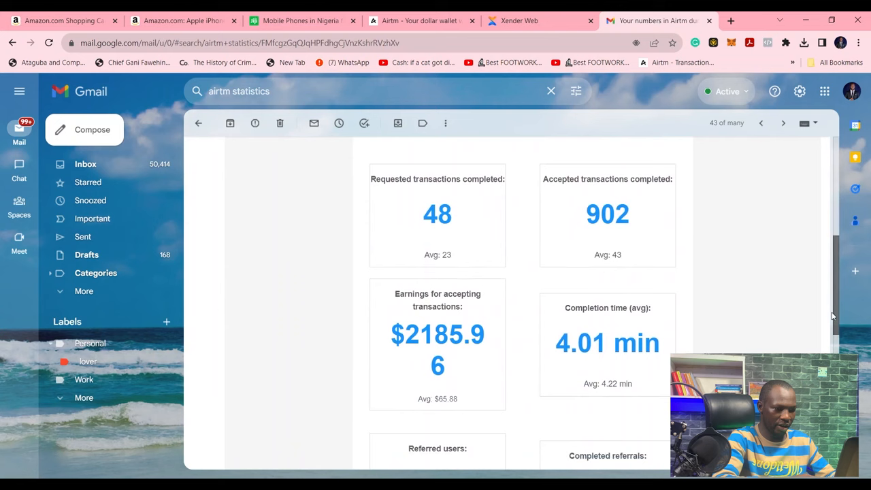
pyautogui.scroll(-3)
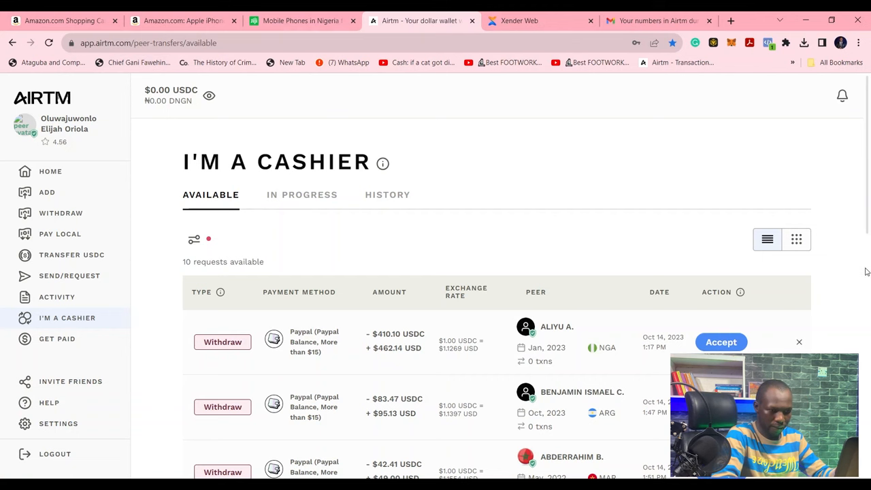
# Step: Scroll through the Available requests list on the I'm a Cashier page
pyautogui.scroll(-3)
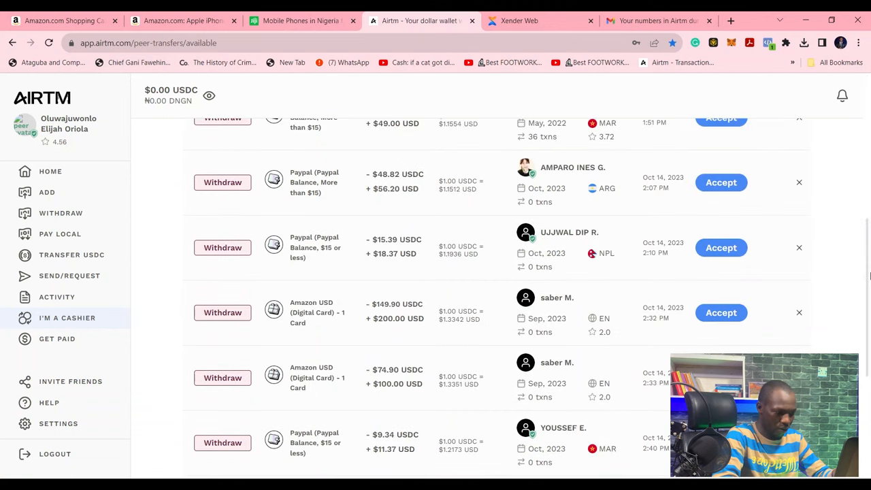
pyautogui.scroll(-3)
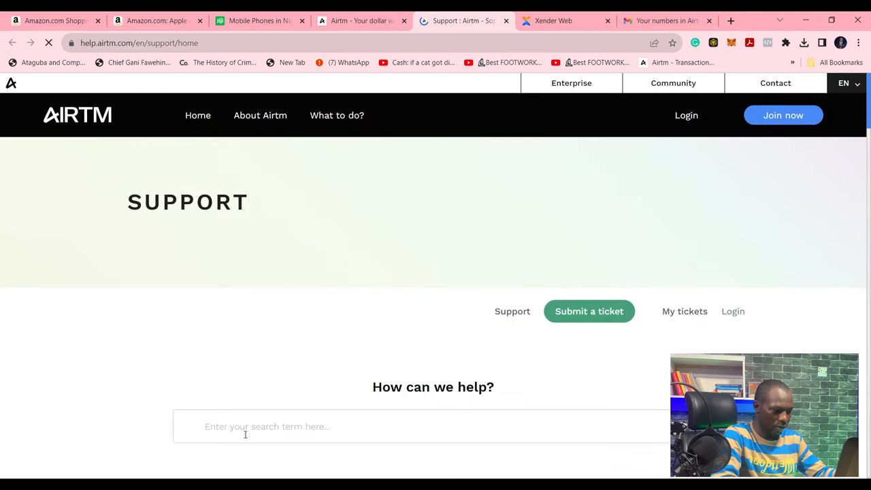
# Step: Search help for 'cashier', browse the results, and open 'How to be a cashier?'
pyautogui.write('cashier')
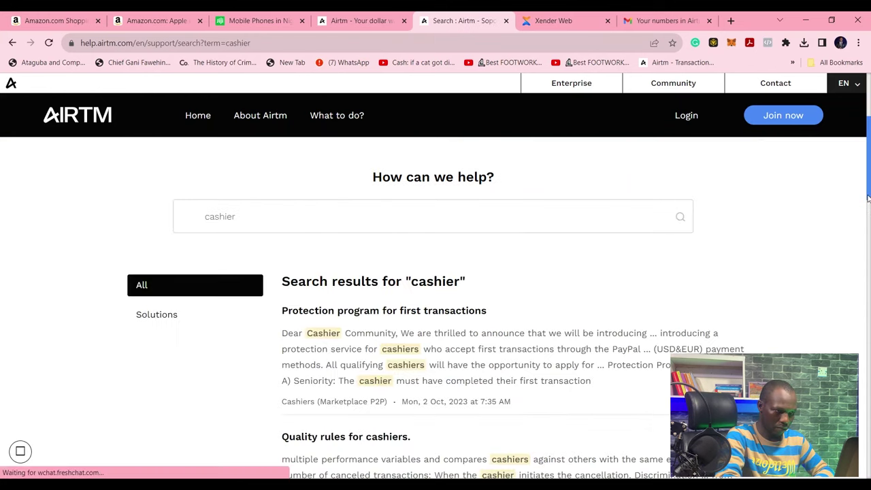
pyautogui.scroll(-3)
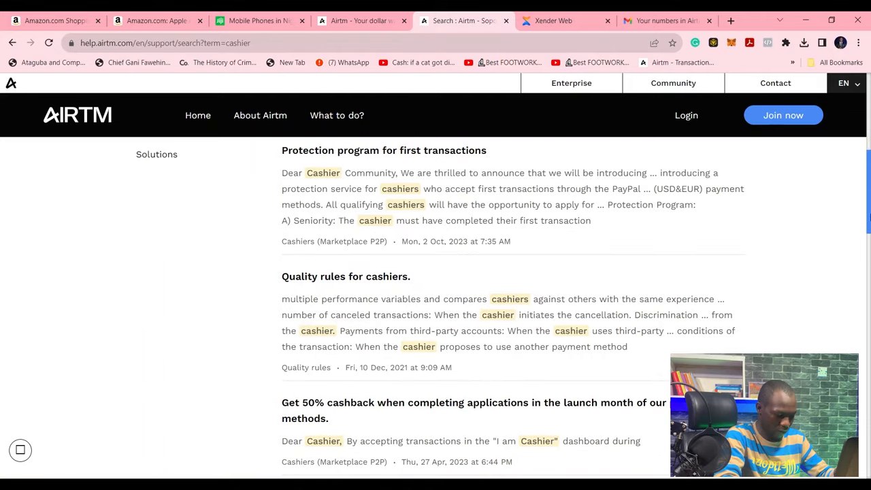
pyautogui.scroll(-3)
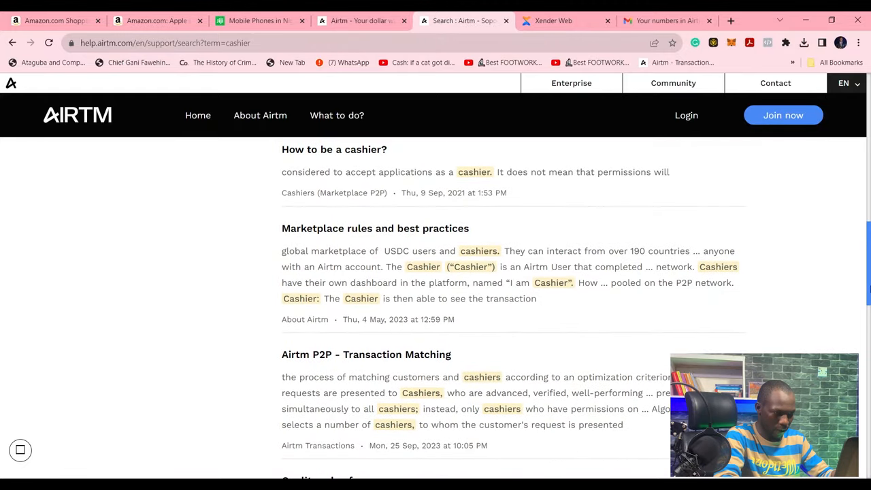
pyautogui.scroll(-3)
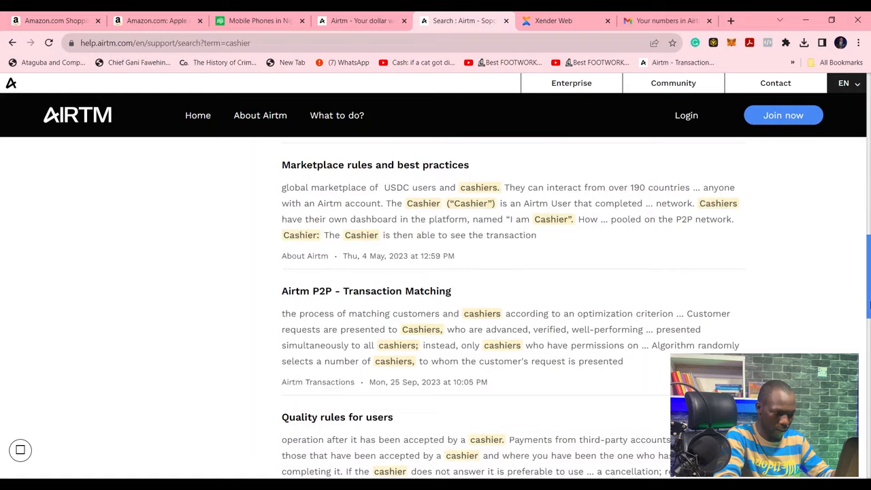
pyautogui.scroll(-3)
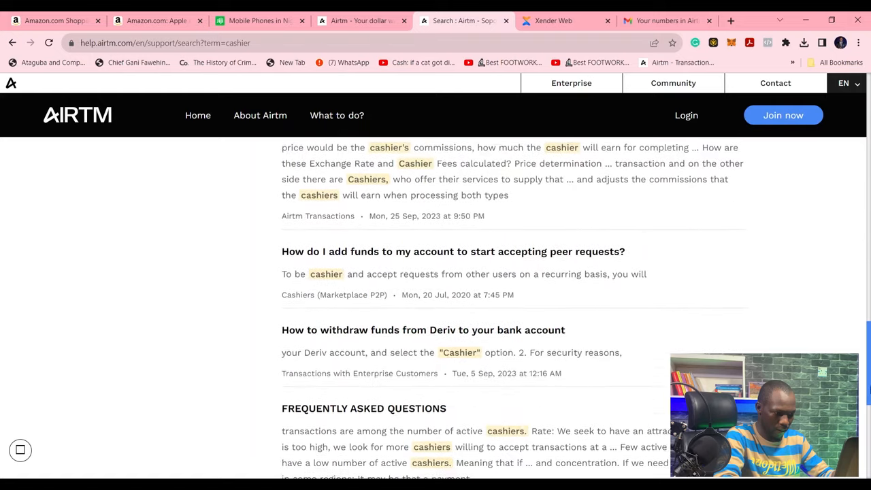
pyautogui.scroll(-3)
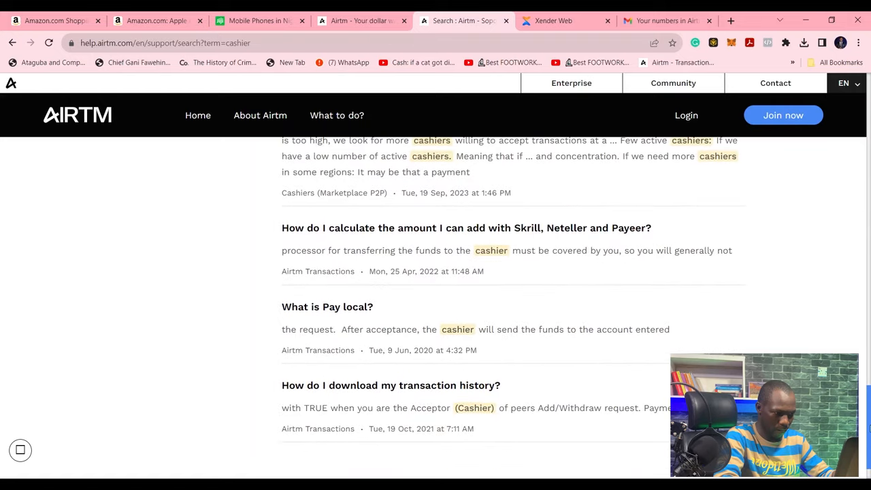
pyautogui.scroll(-3)
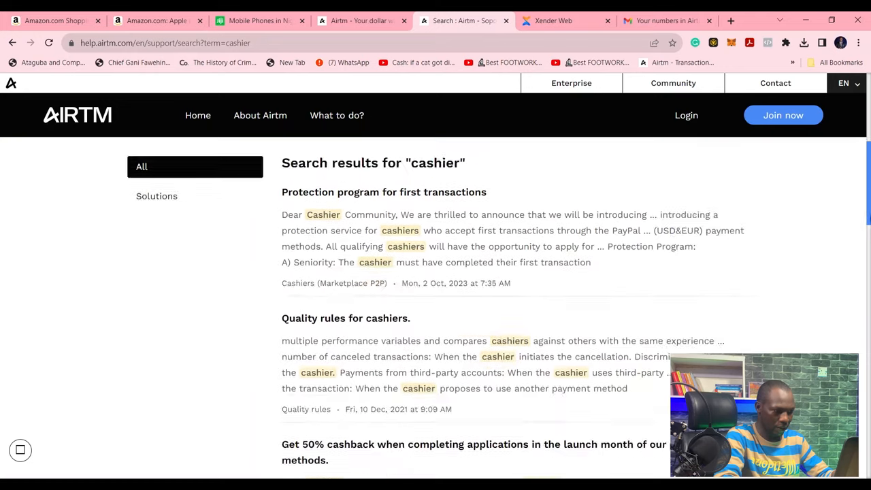
pyautogui.scroll(-3)
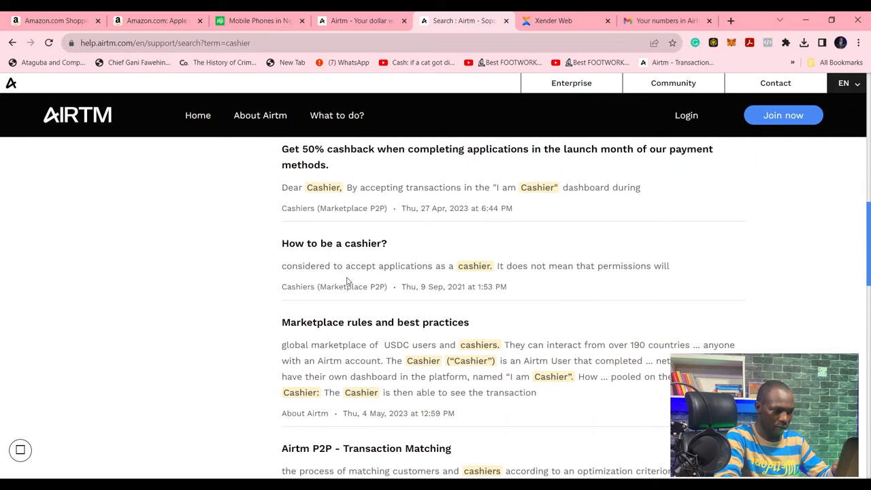
pyautogui.click(335, 243)
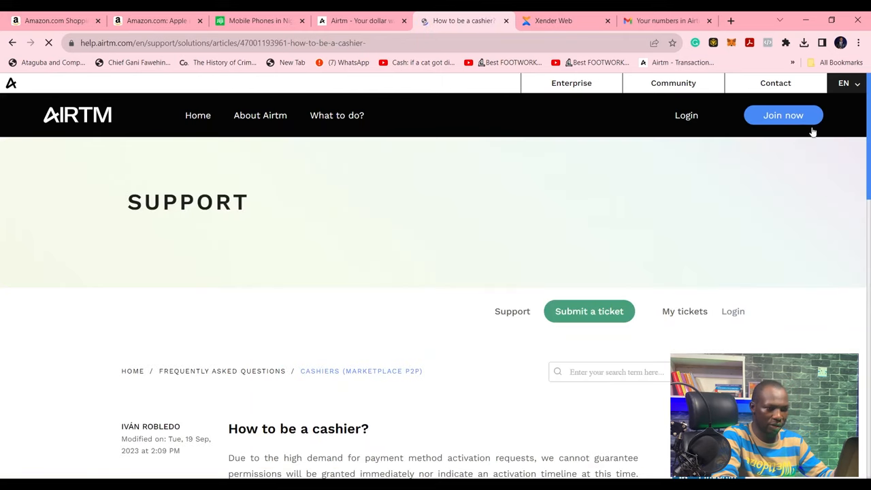
# Step: Scroll the cashier article to the six minimum requirements and market-status link
pyautogui.scroll(-3)
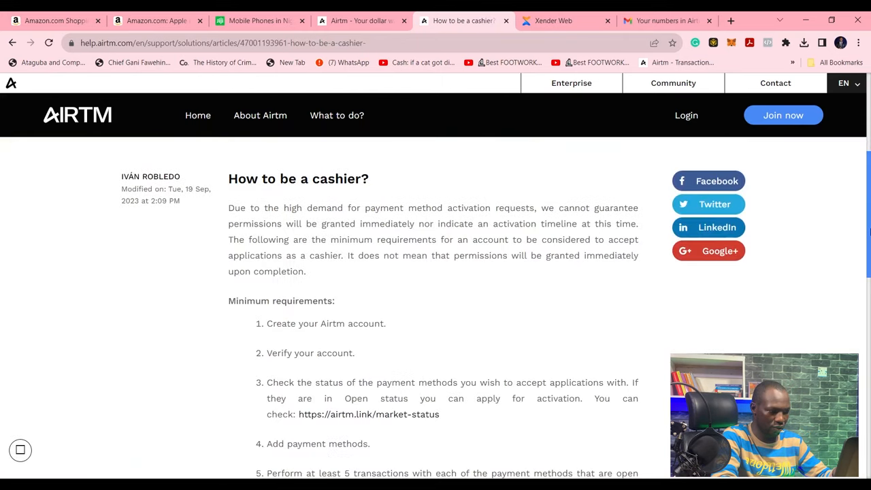
pyautogui.scroll(-3)
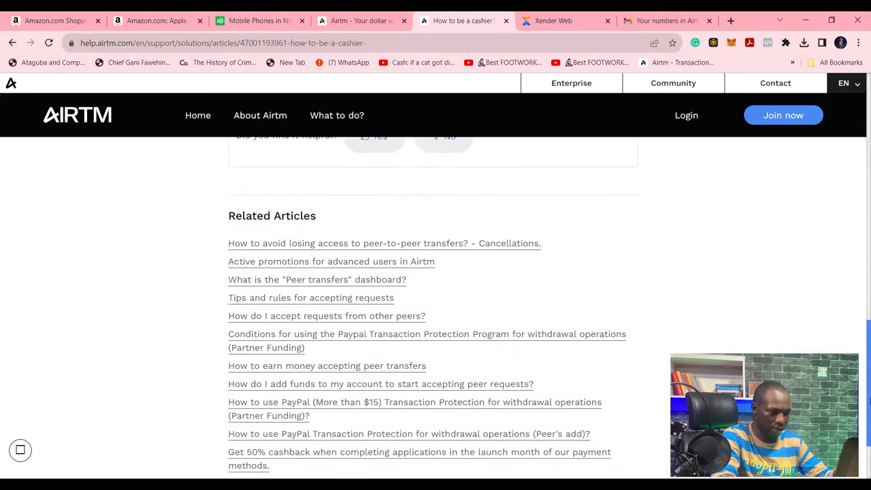
pyautogui.scroll(3)
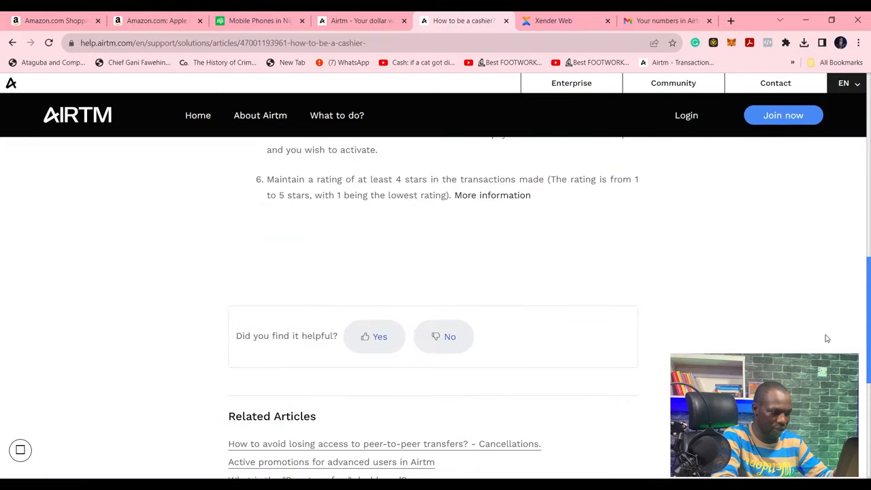
pyautogui.scroll(3)
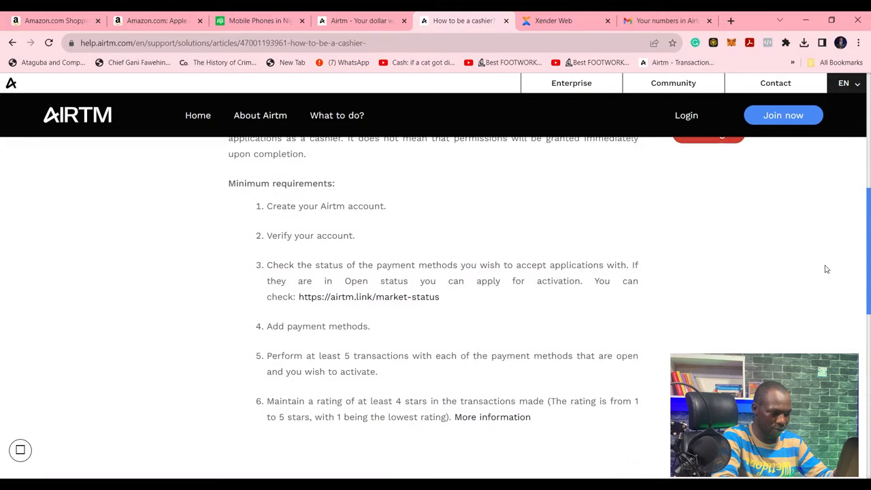
pyautogui.moveTo(306, 300)
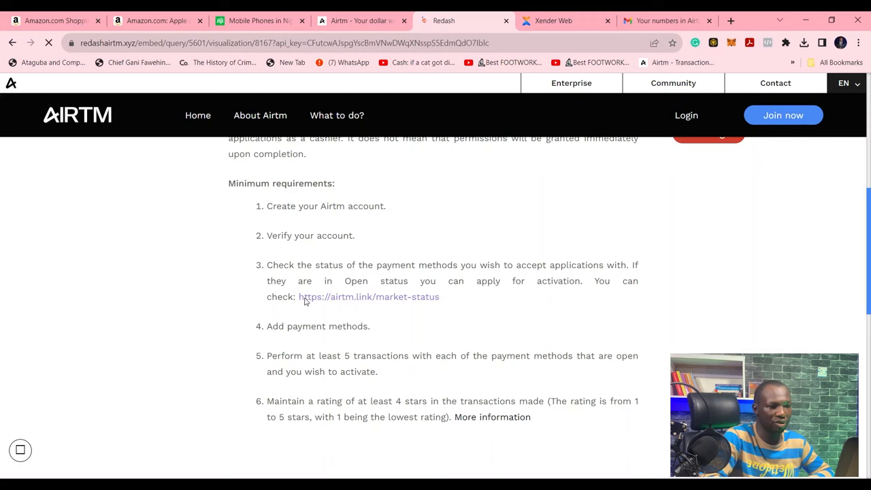
# Step: Open airtm.link/market-status and scroll through the Redash payment method status table
pyautogui.click(369, 297)
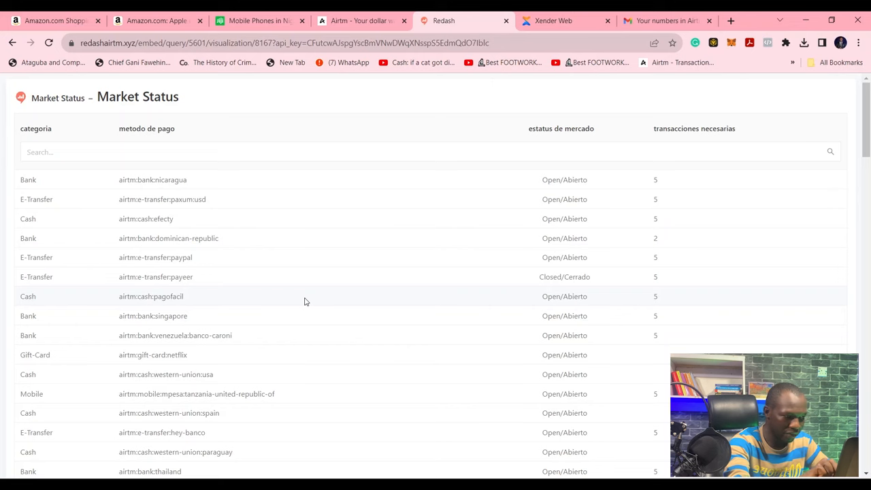
pyautogui.scroll(-3)
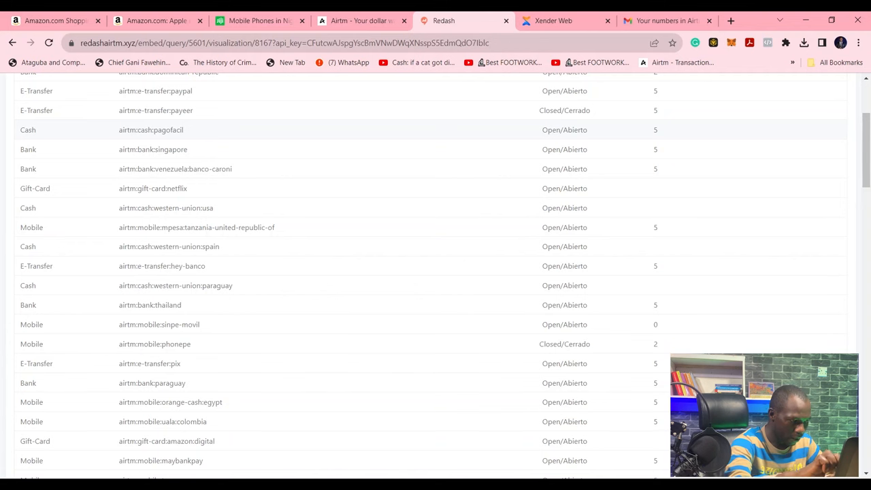
pyautogui.scroll(-3)
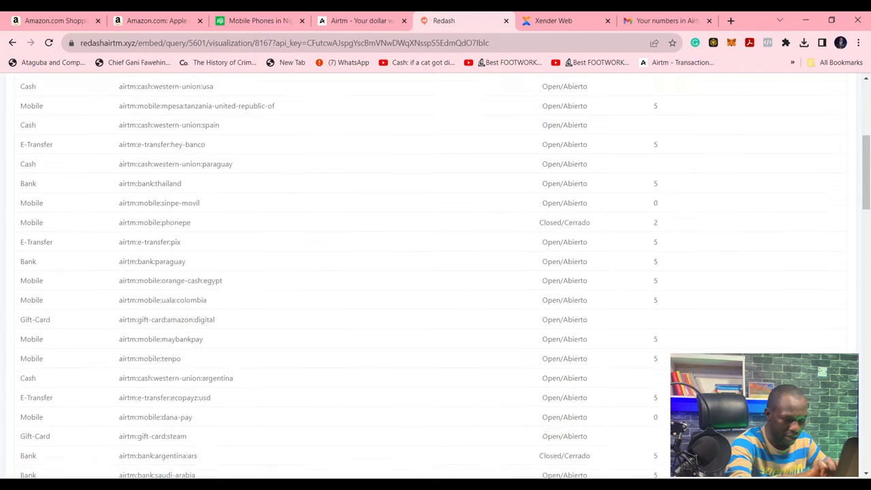
pyautogui.scroll(-3)
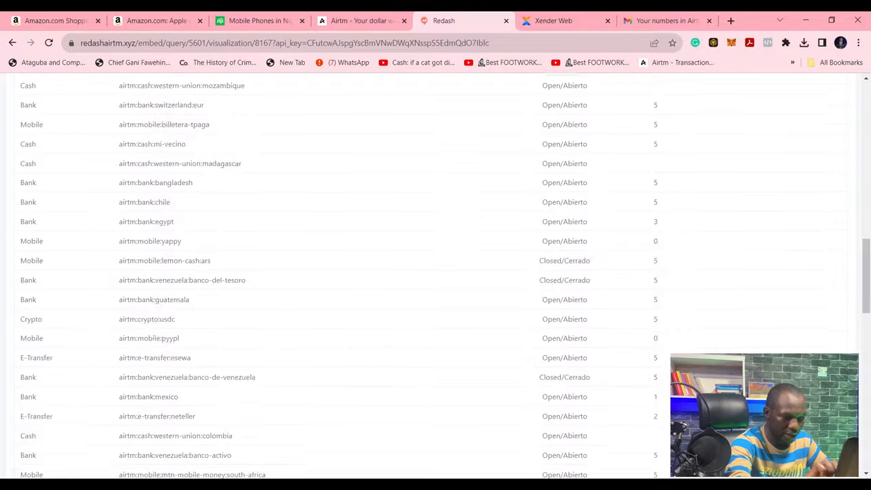
pyautogui.scroll(-3)
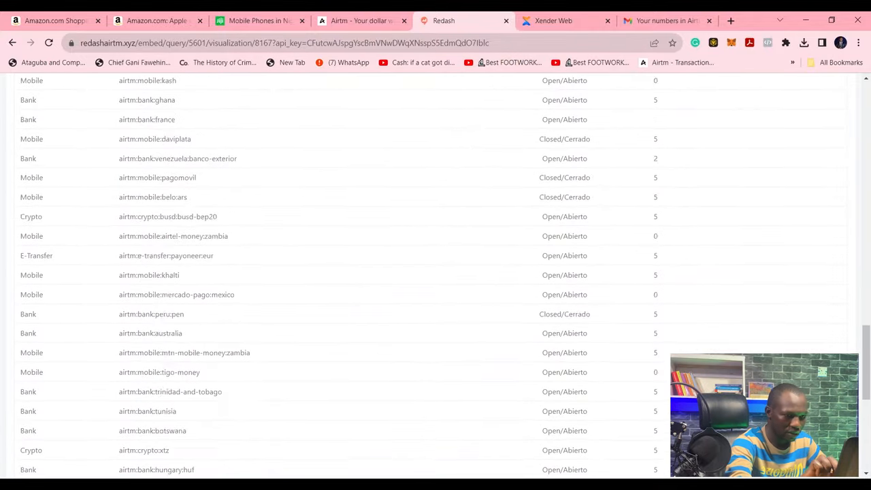
pyautogui.scroll(-3)
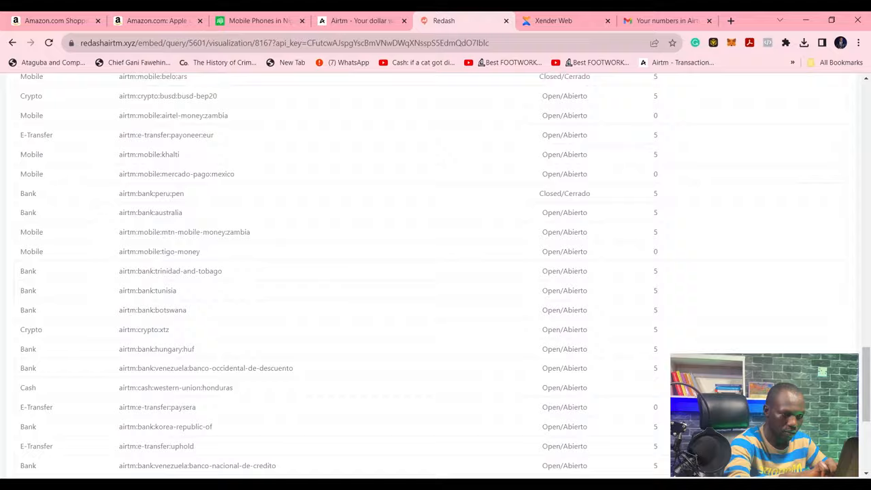
pyautogui.scroll(-3)
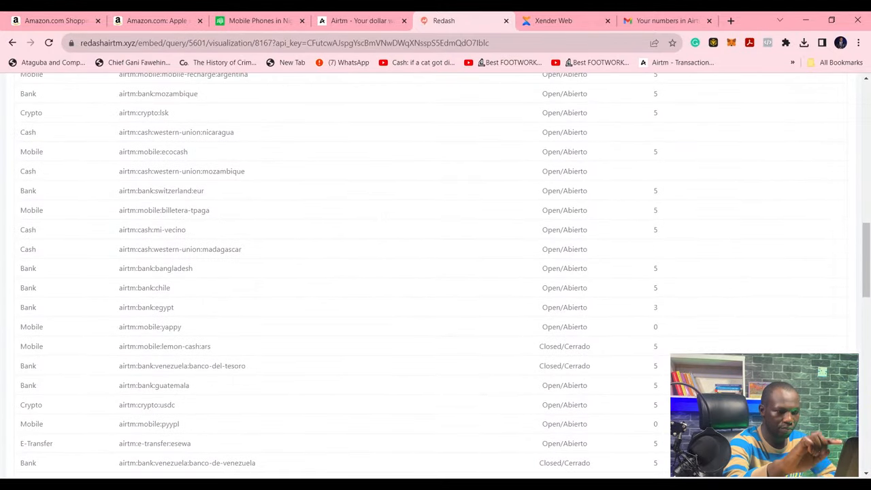
pyautogui.scroll(-3)
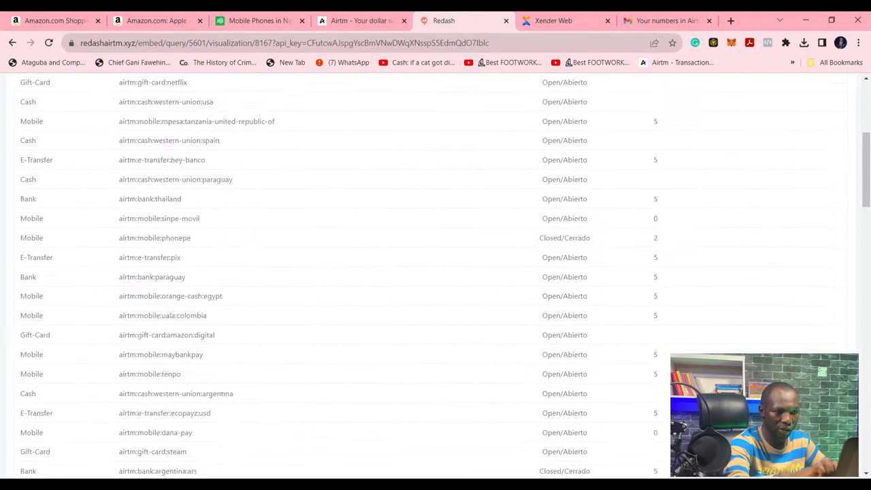
pyautogui.scroll(3)
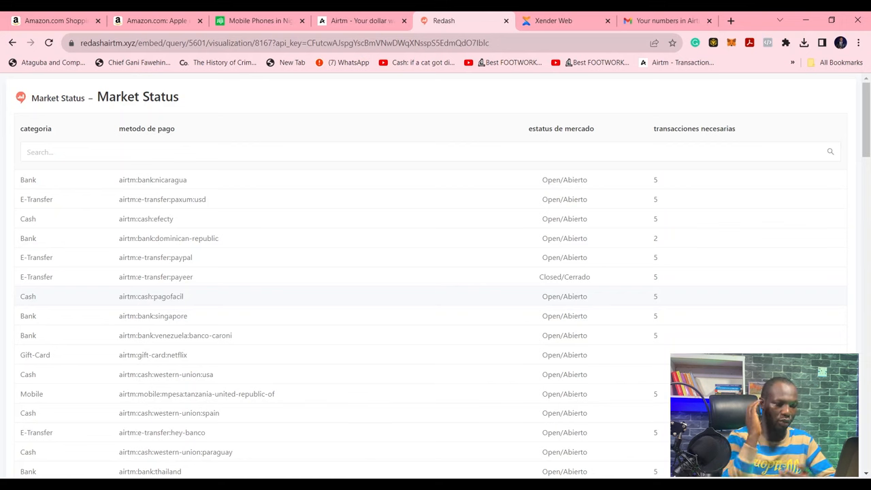
pyautogui.moveTo(40, 192)
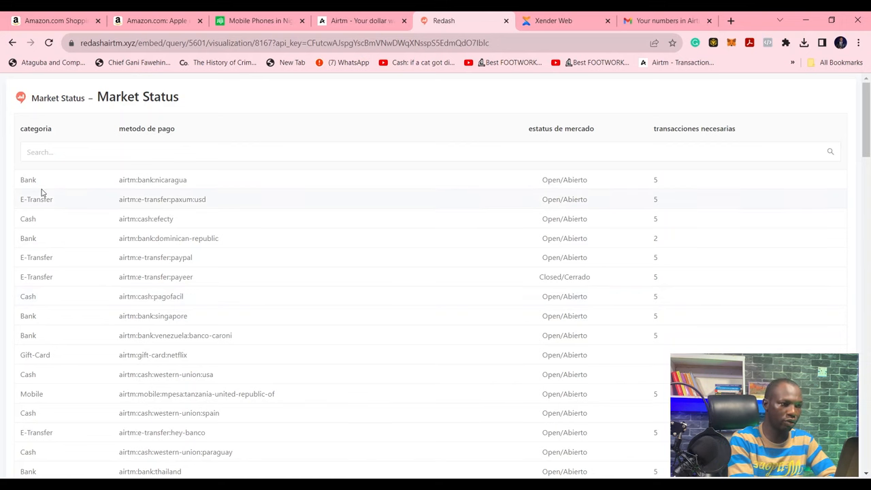
# Step: Return to the Airtm cashier tab
pyautogui.click(361, 20)
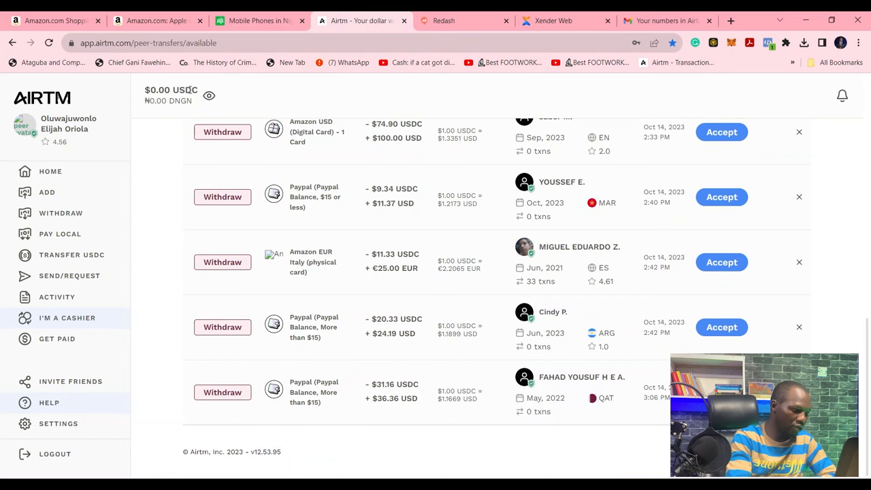
# Step: Open Settings, go to Payment Methods, and start adding a new one
pyautogui.click(58, 423)
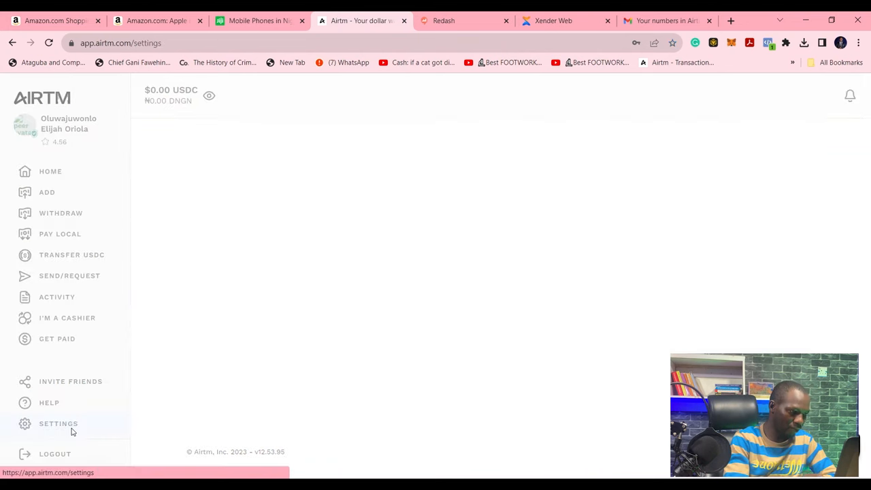
pyautogui.click(58, 424)
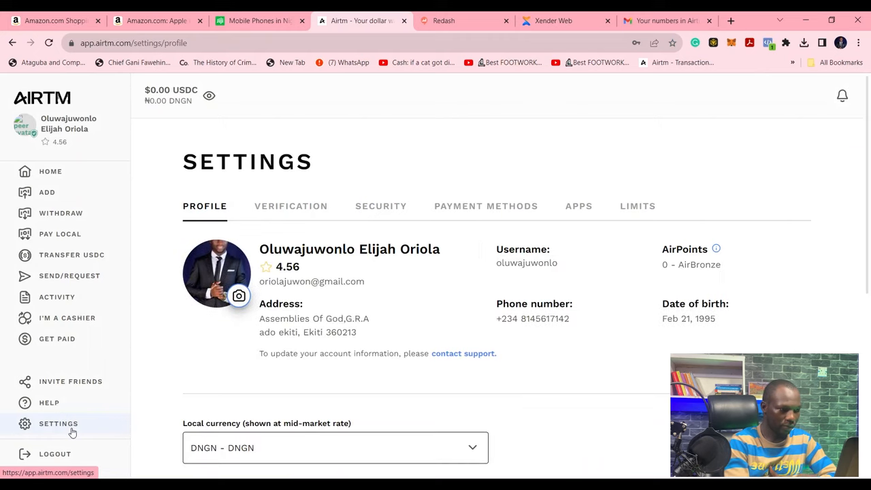
pyautogui.click(487, 206)
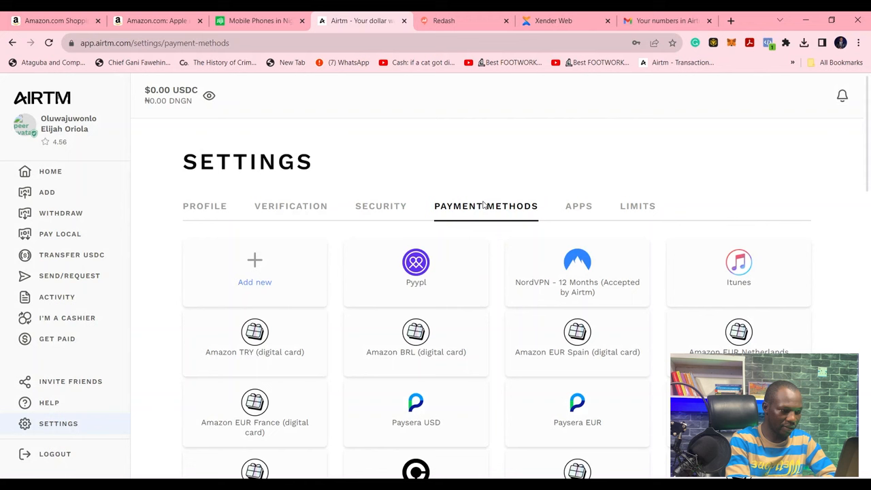
pyautogui.click(255, 272)
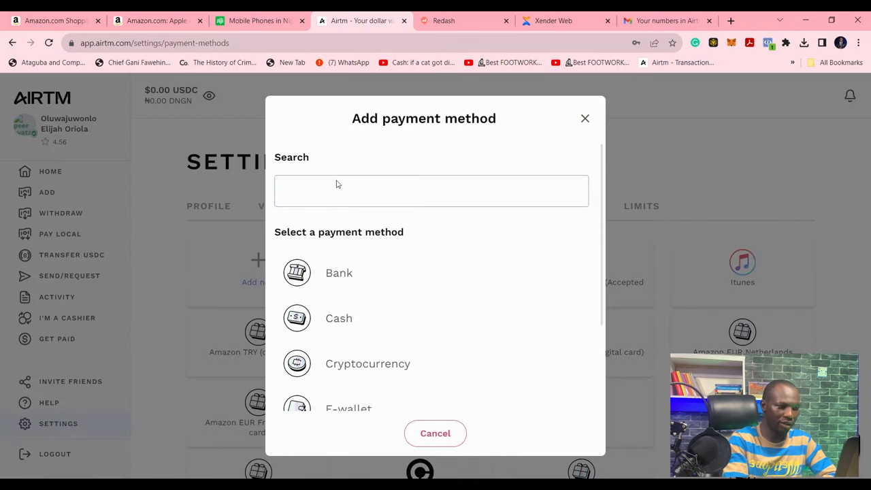
# Step: Search payment methods for 'uni', then cancel the Add payment method dialog
pyautogui.write('u')
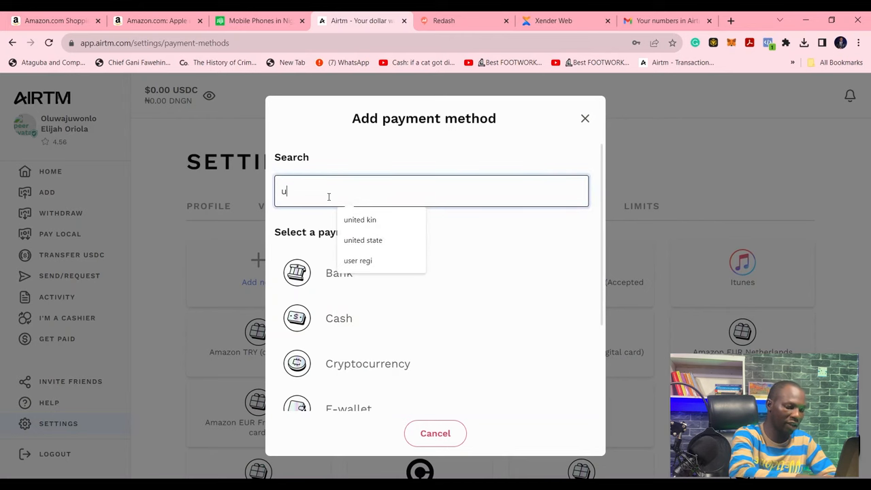
pyautogui.write('ni')
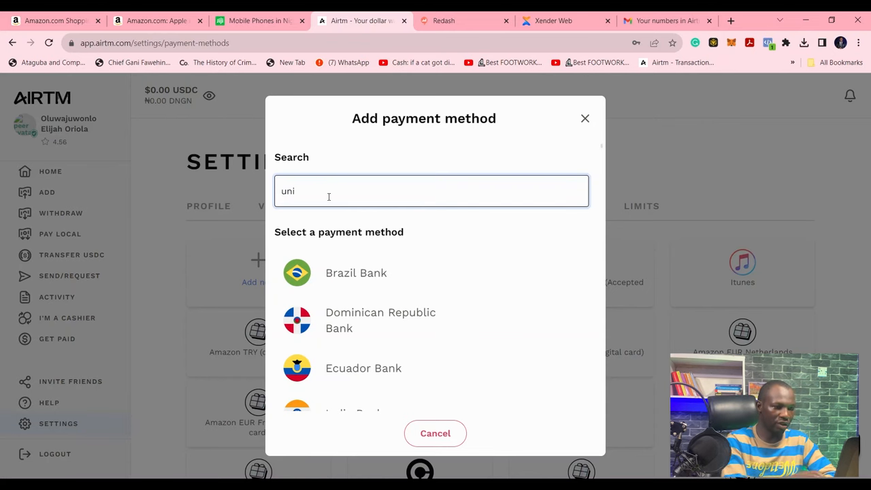
pyautogui.click(585, 118)
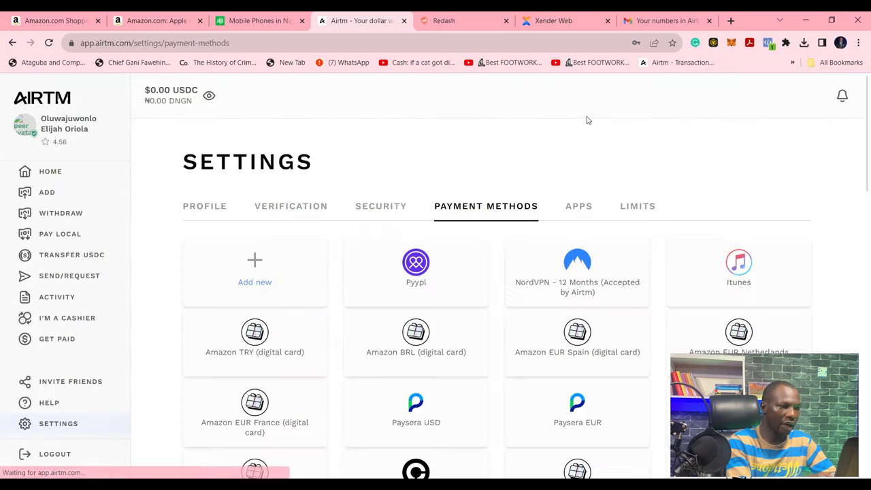
# Step: Open I'm a Cashier and scroll through all available withdrawal requests
pyautogui.click(66, 318)
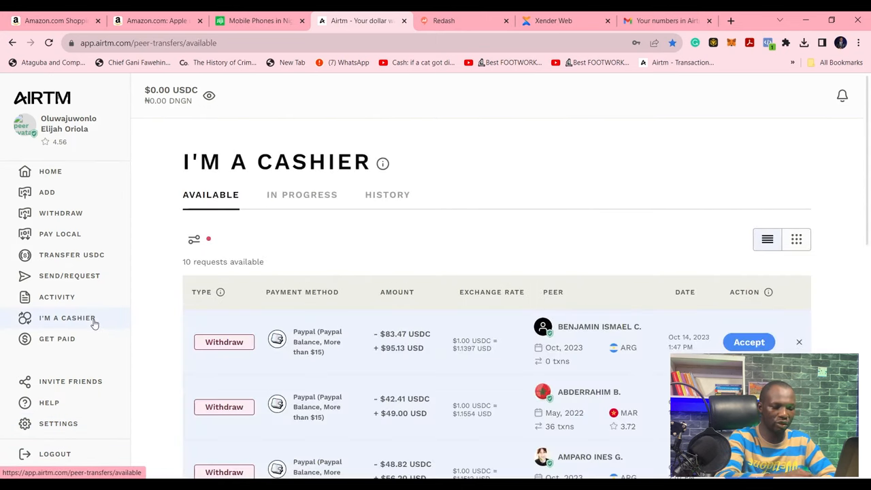
pyautogui.scroll(-3)
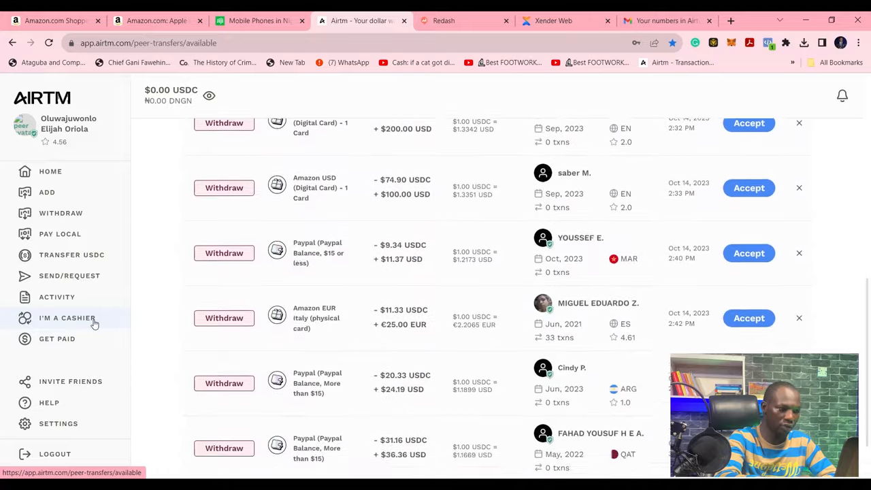
pyautogui.scroll(-3)
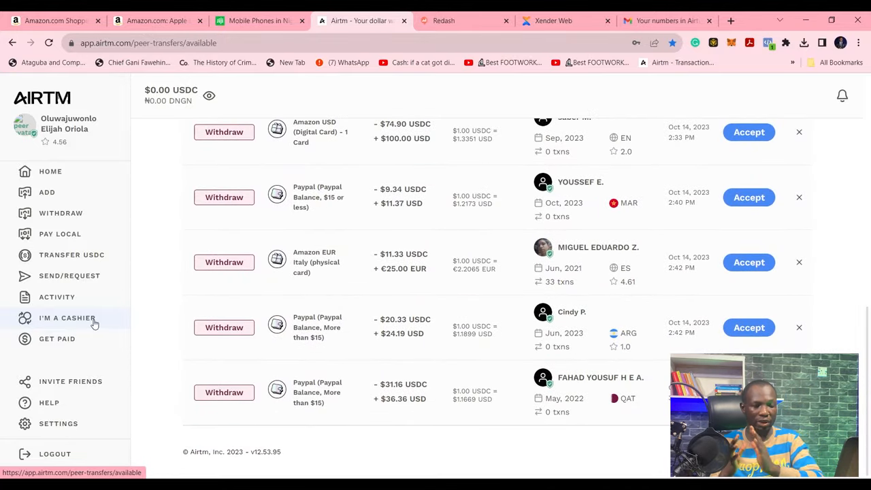